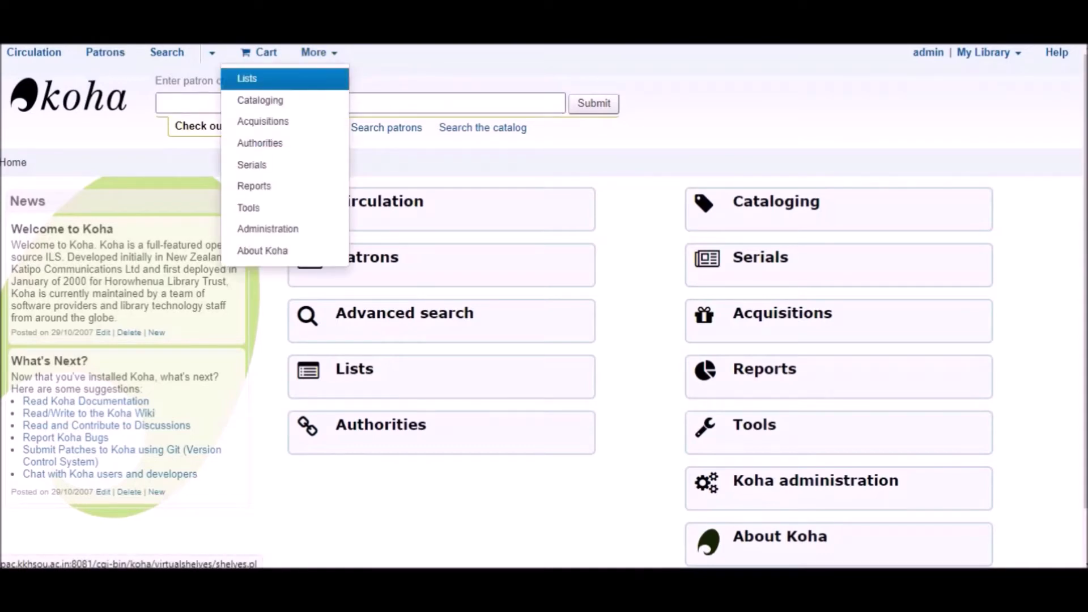
# Reach the MARC bibliographic frameworks list through the Administration area's Catalog section.
pyautogui.click(267, 228)
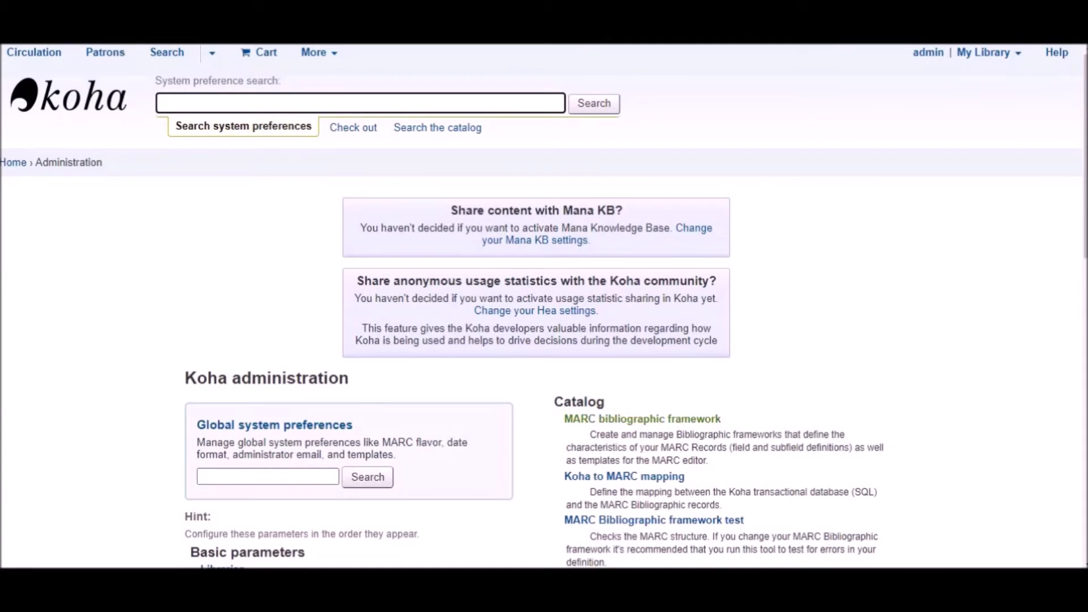
pyautogui.click(641, 418)
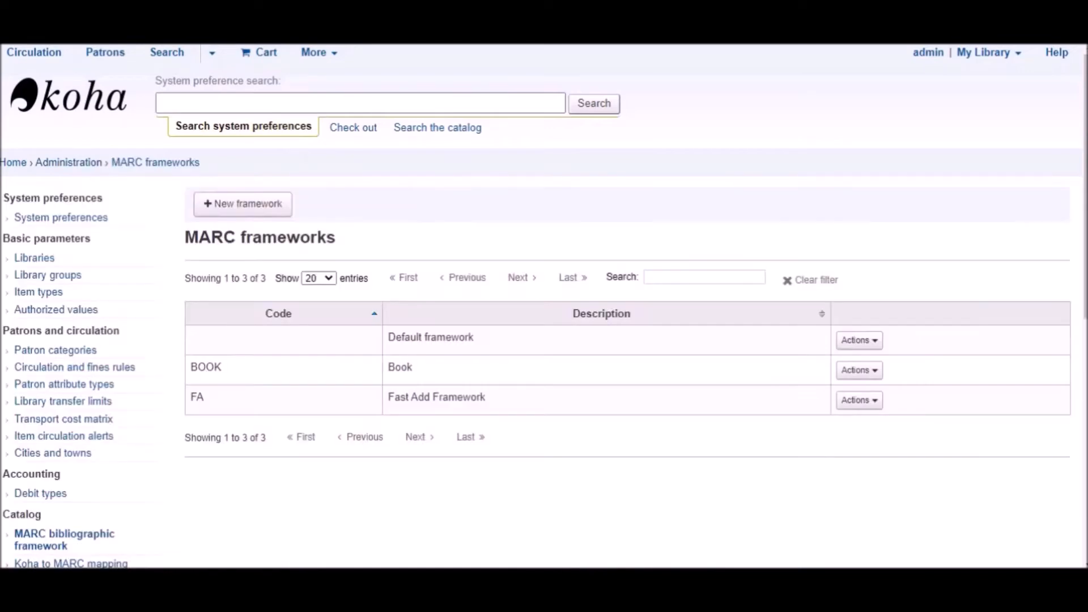
pyautogui.moveTo(242, 203)
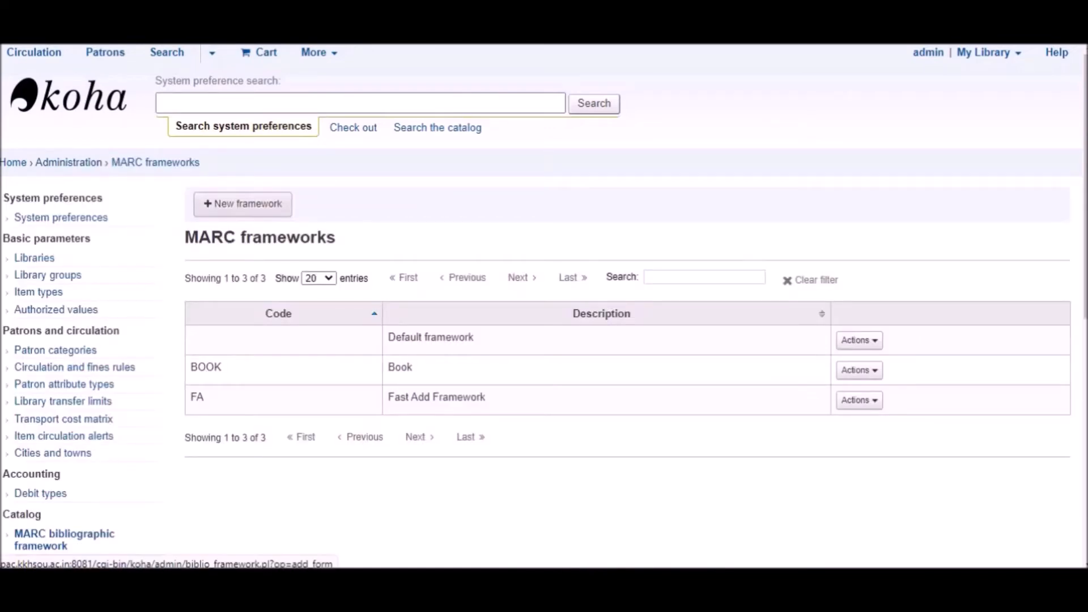
# Add a new framework with code BK and description Textbooks, and submit it.
pyautogui.click(241, 203)
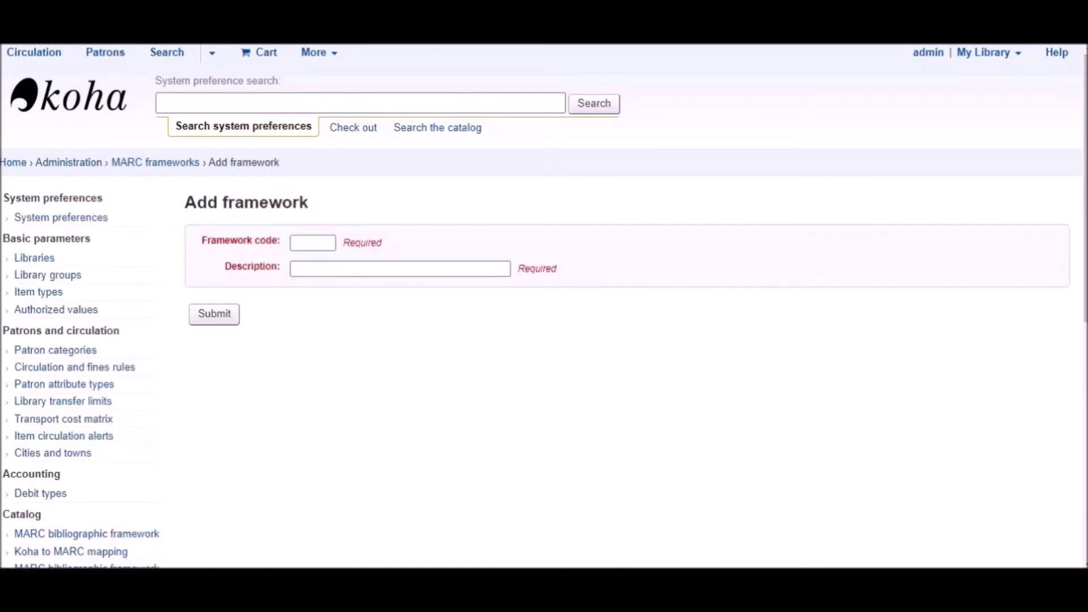
pyautogui.click(313, 242)
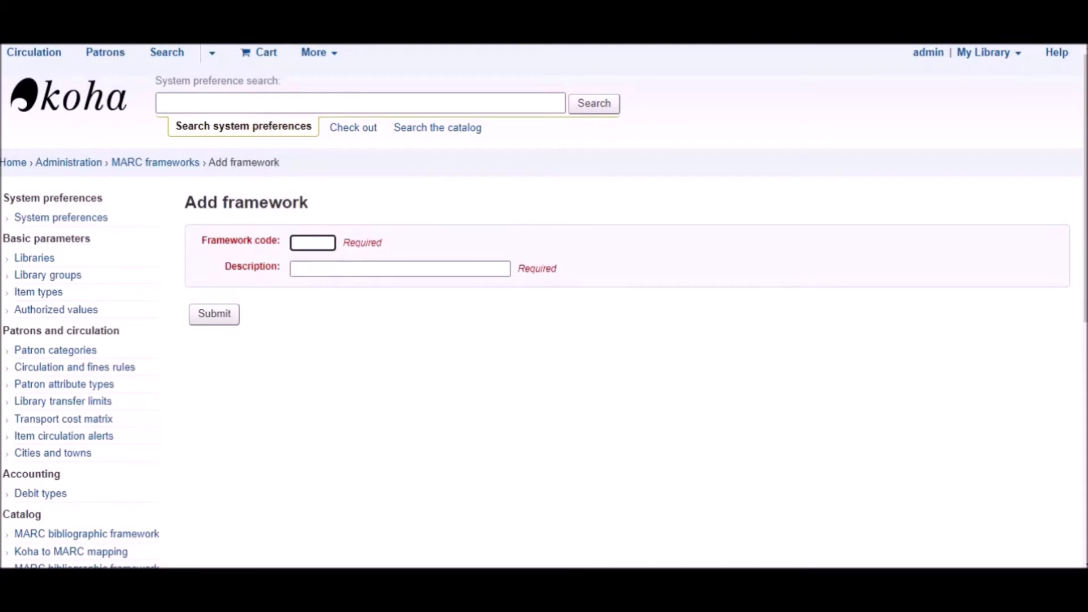
pyautogui.write('BK')
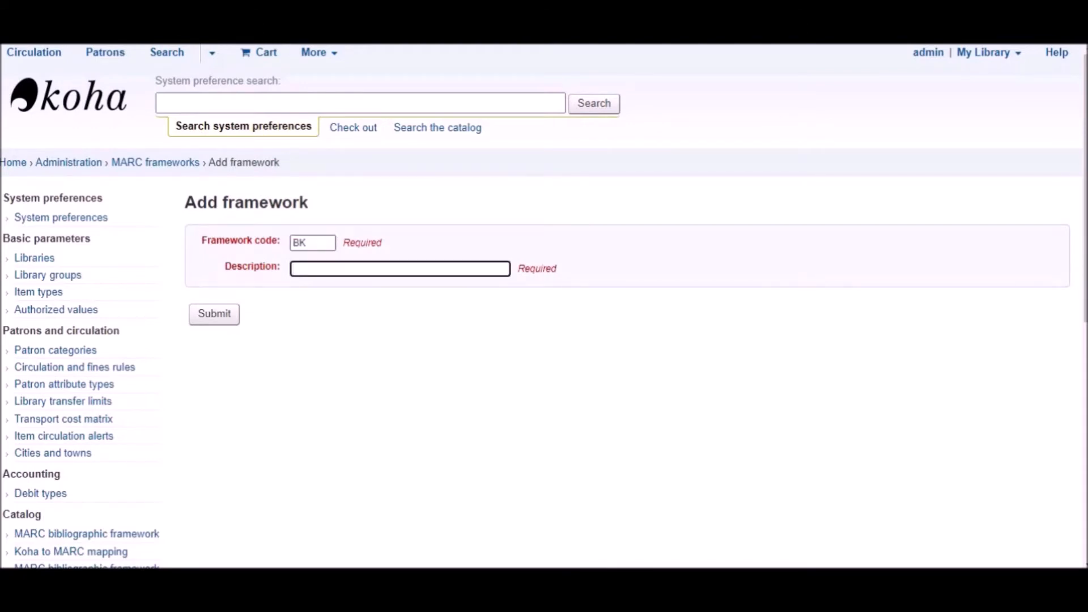
pyautogui.write('Textbooks')
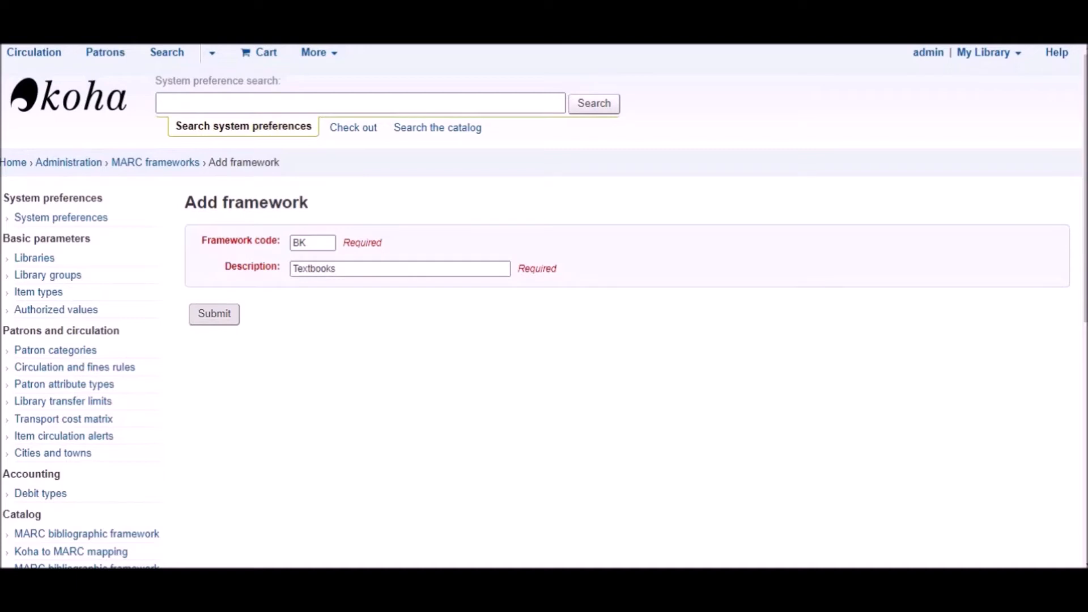
pyautogui.click(215, 314)
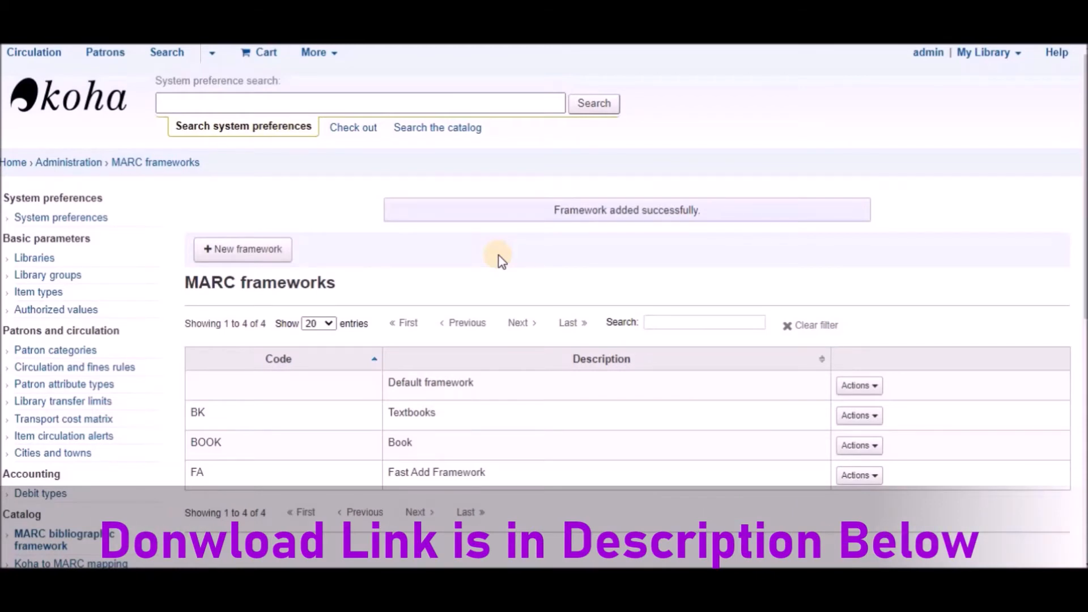
pyautogui.moveTo(490, 270)
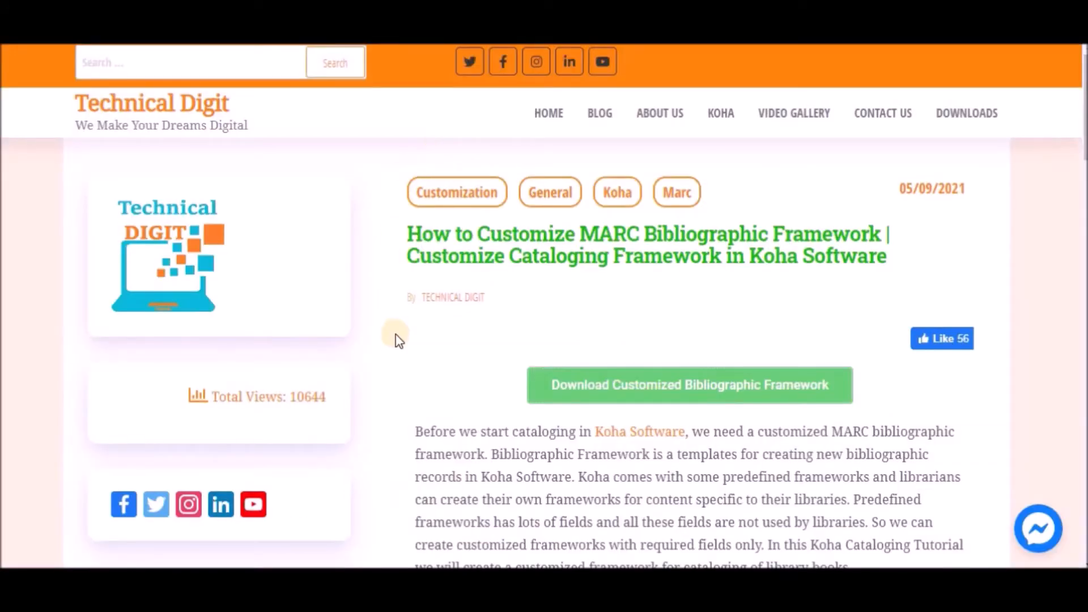
# Download the customized bibliographic framework file from the Technical Digit tutorial article.
pyautogui.scroll(-3)
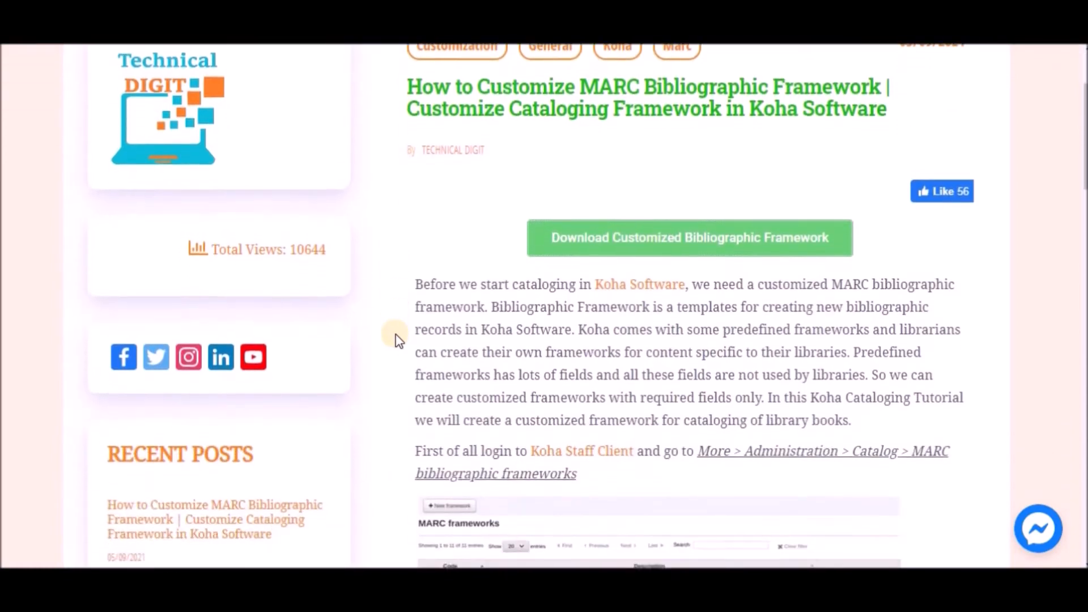
pyautogui.scroll(-3)
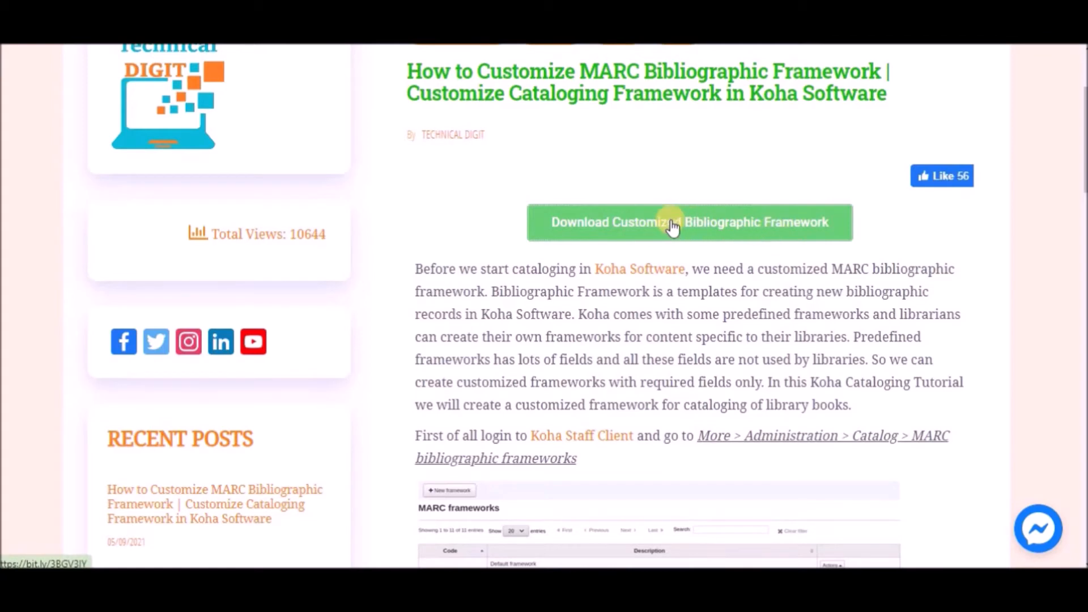
pyautogui.click(688, 222)
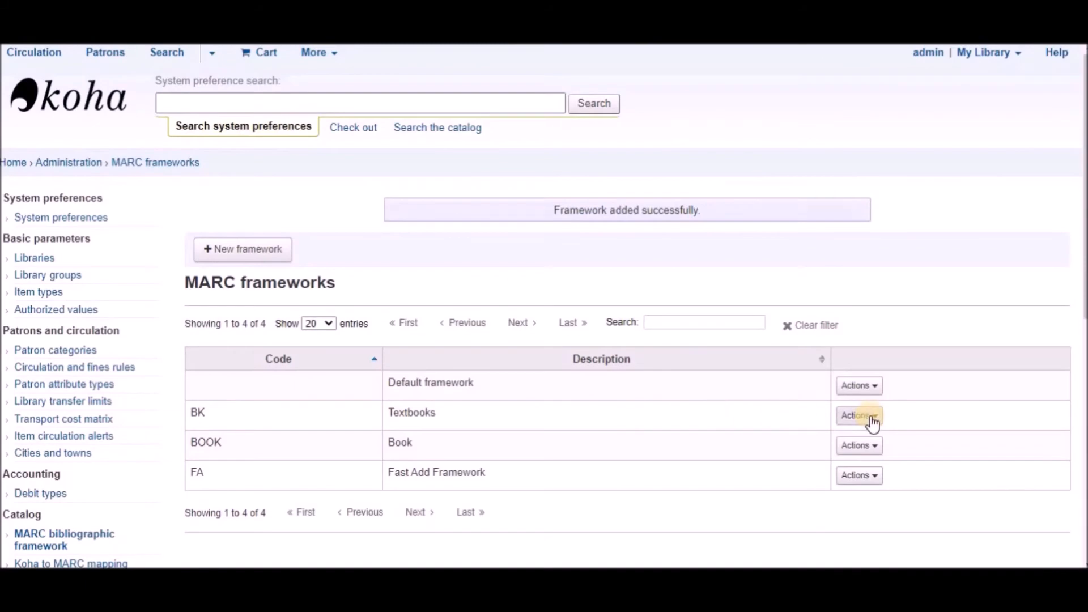
# Import export_BK.csv into the BK Textbooks framework via its Actions menu.
pyautogui.click(858, 415)
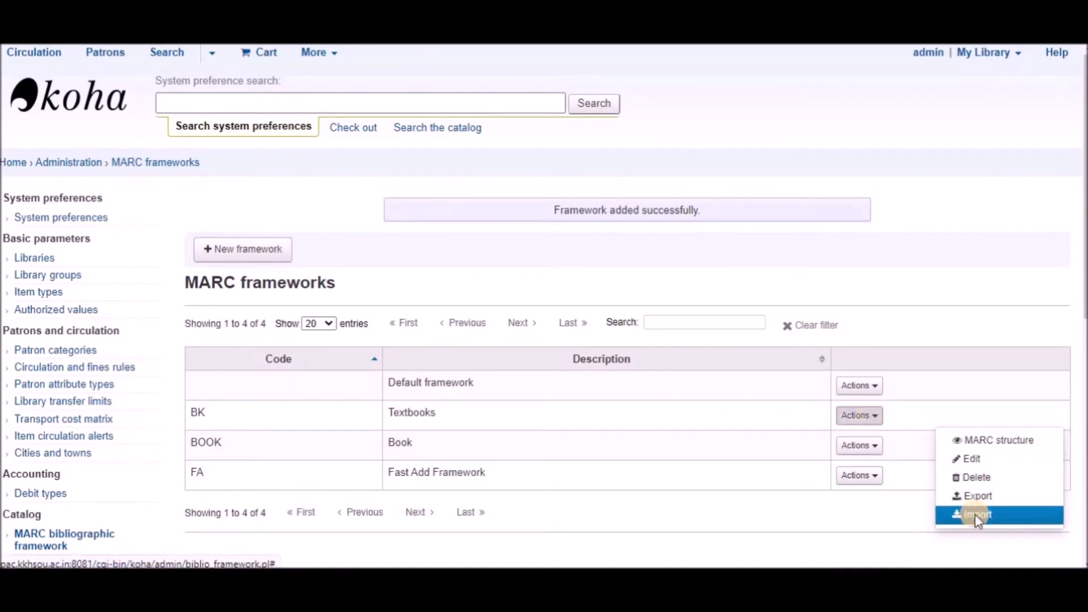
pyautogui.click(976, 515)
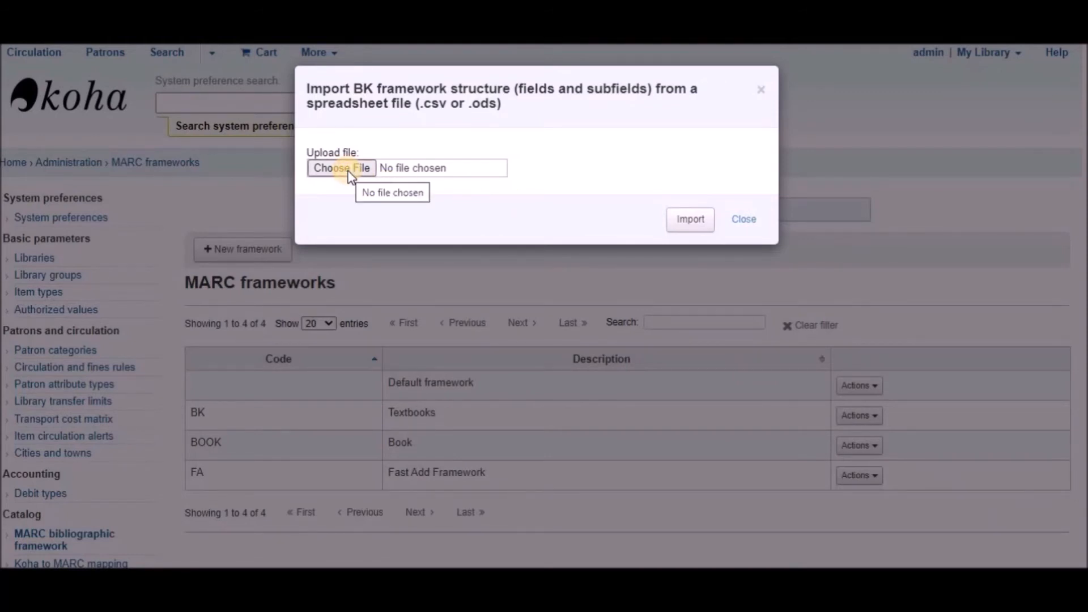
pyautogui.click(341, 168)
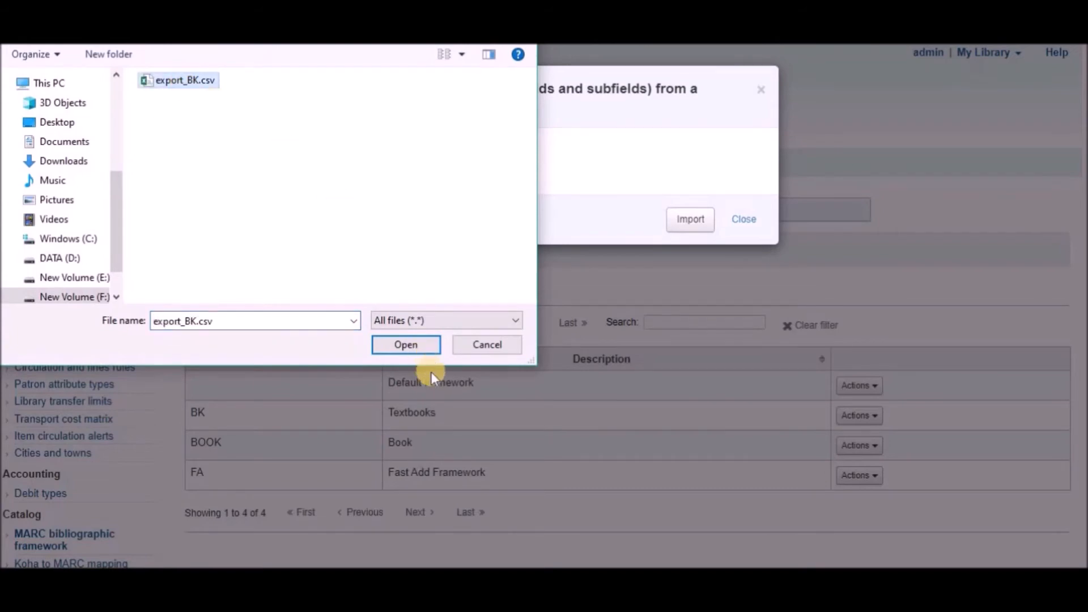
pyautogui.click(406, 345)
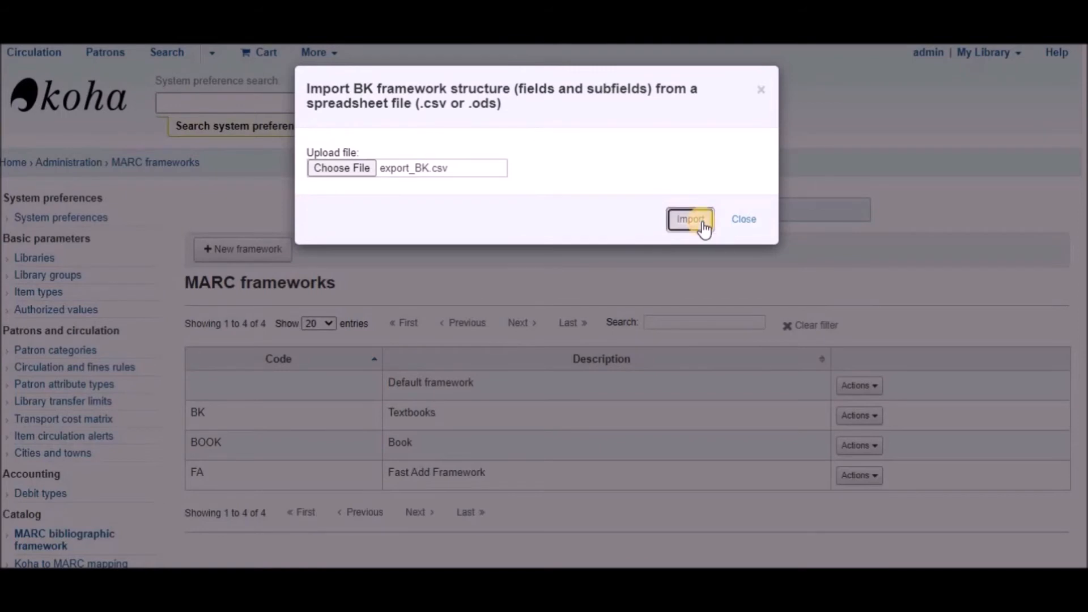
pyautogui.click(689, 219)
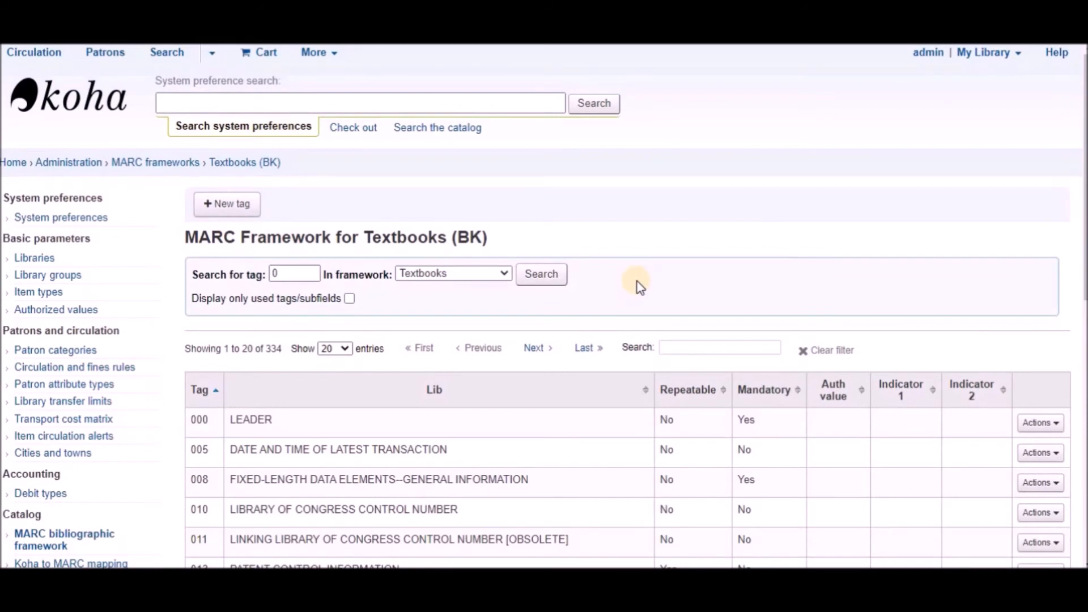
pyautogui.moveTo(428, 311)
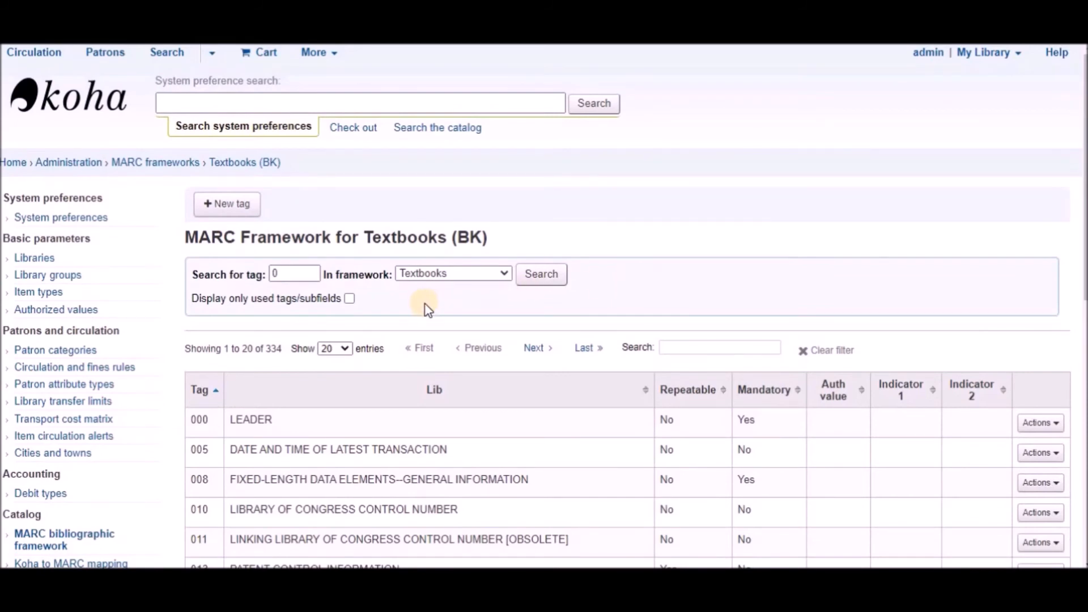
pyautogui.moveTo(364, 165)
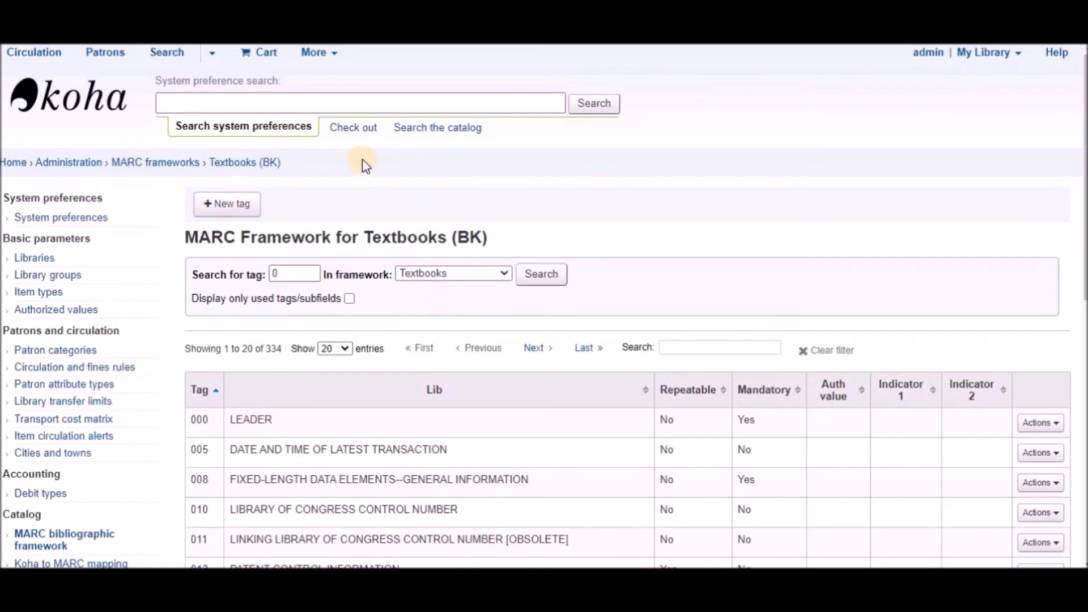
pyautogui.moveTo(437, 173)
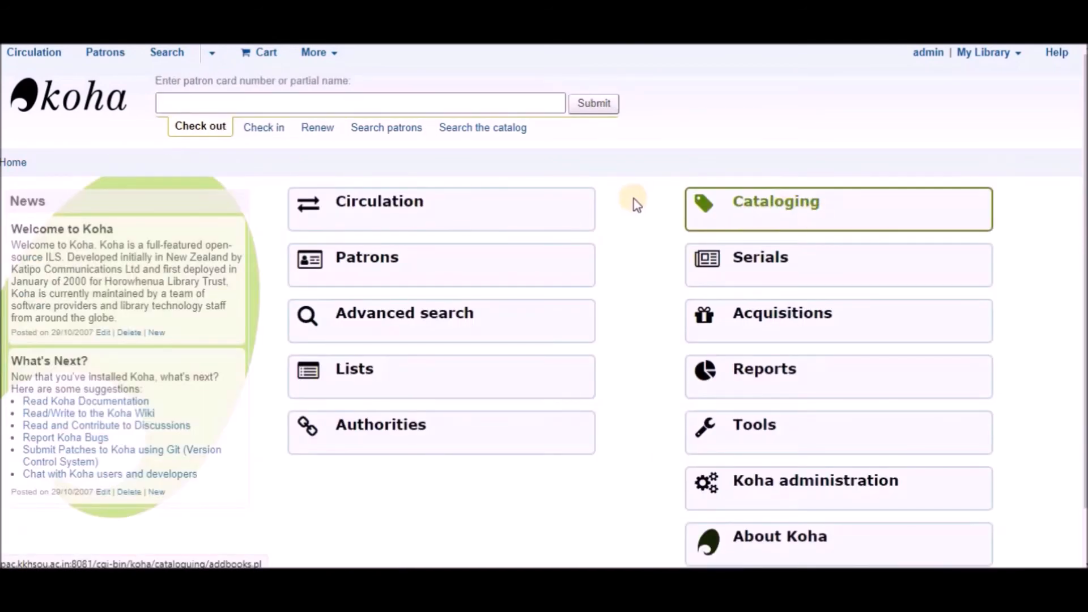
# Start a new MARC record in Cataloging using the Textbooks framework.
pyautogui.click(775, 202)
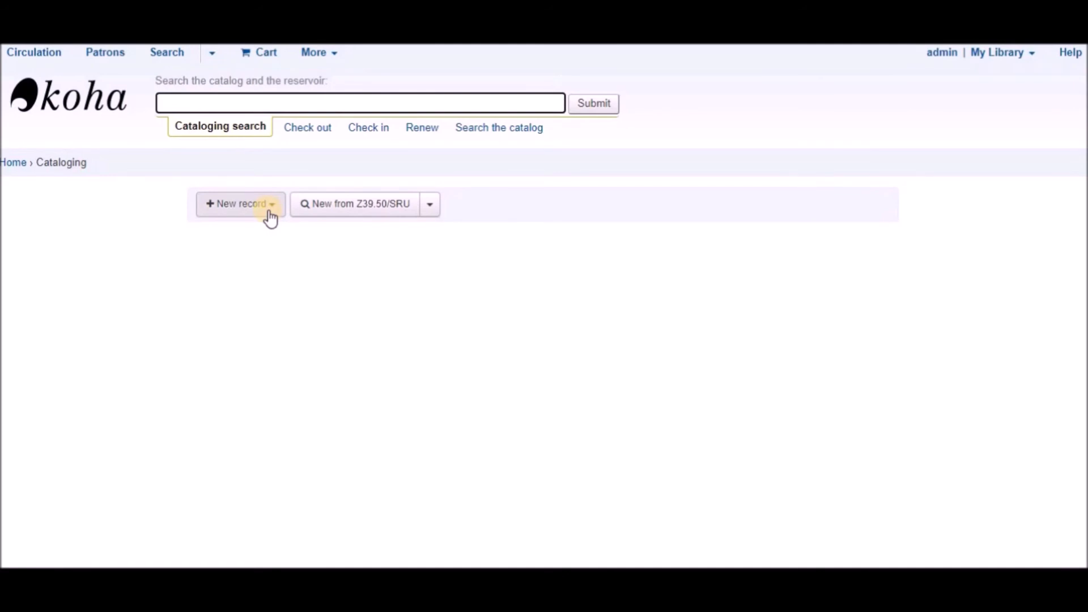
pyautogui.click(239, 202)
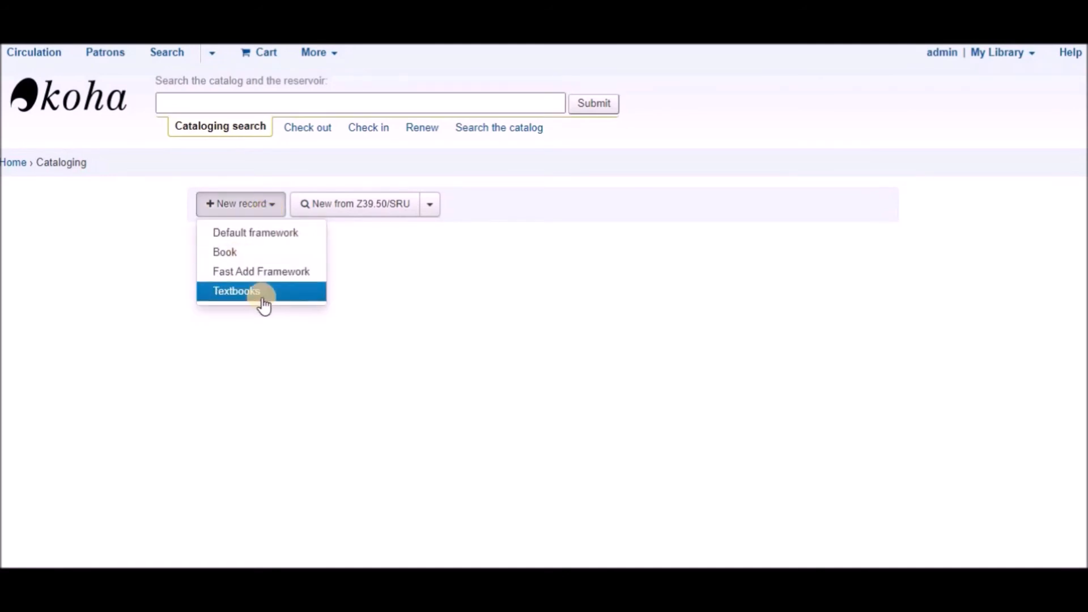
pyautogui.click(235, 291)
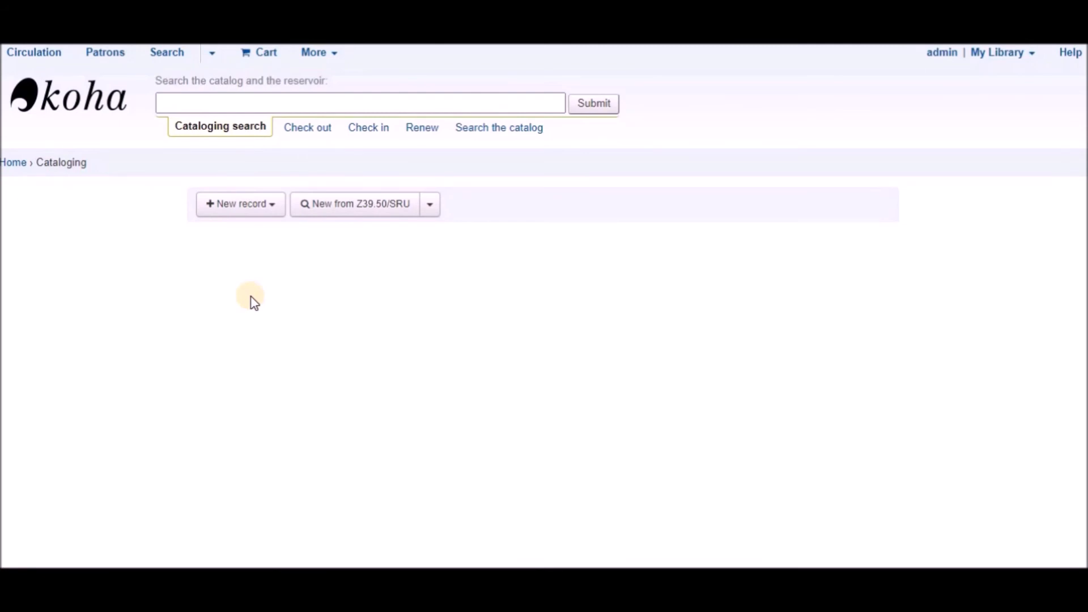
pyautogui.click(236, 203)
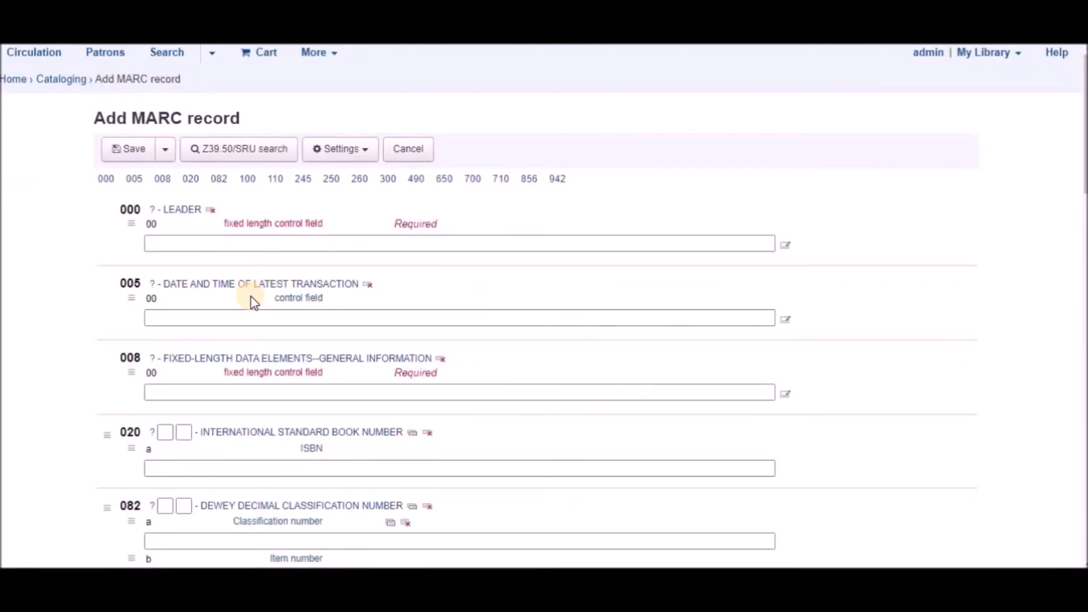